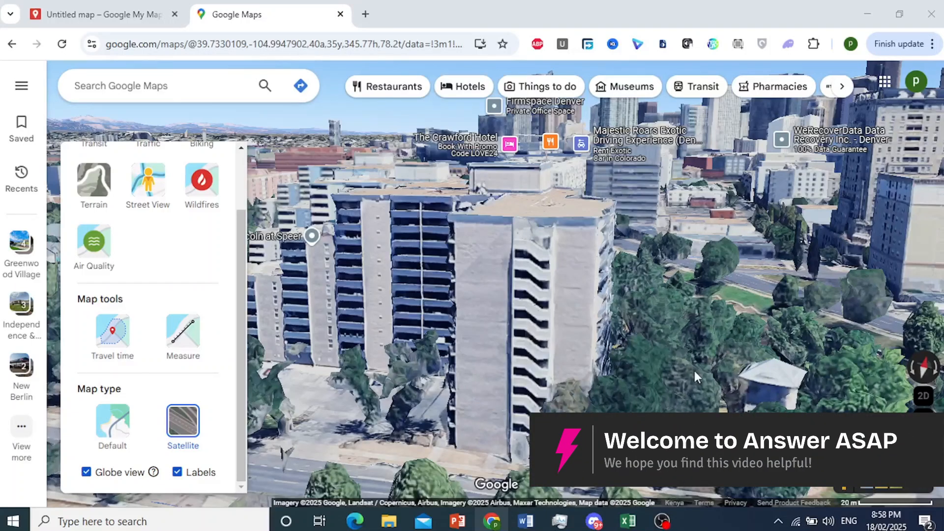
Step: Switch the map to the Default street map type around W 11th Ave
left_click(113, 426)
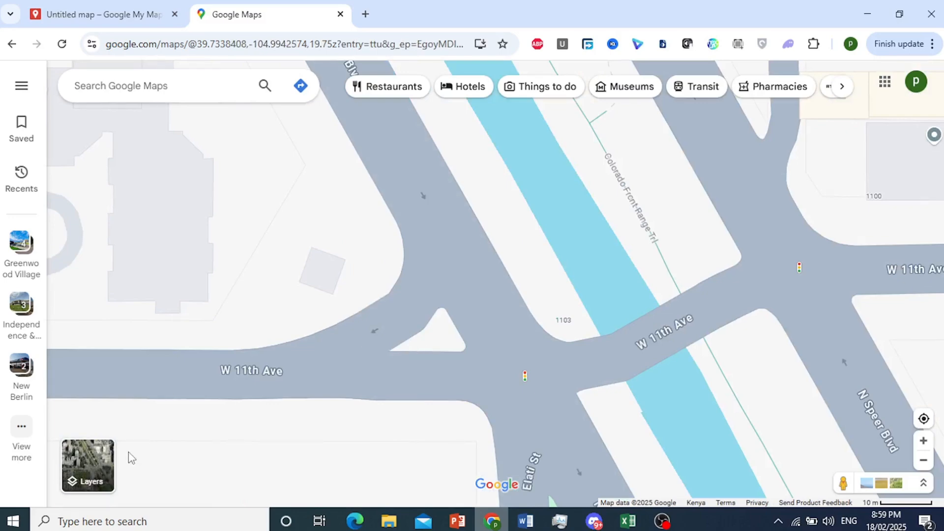
Step: Switch back to Satellite imagery with Globe view and Labels enabled
left_click(87, 466)
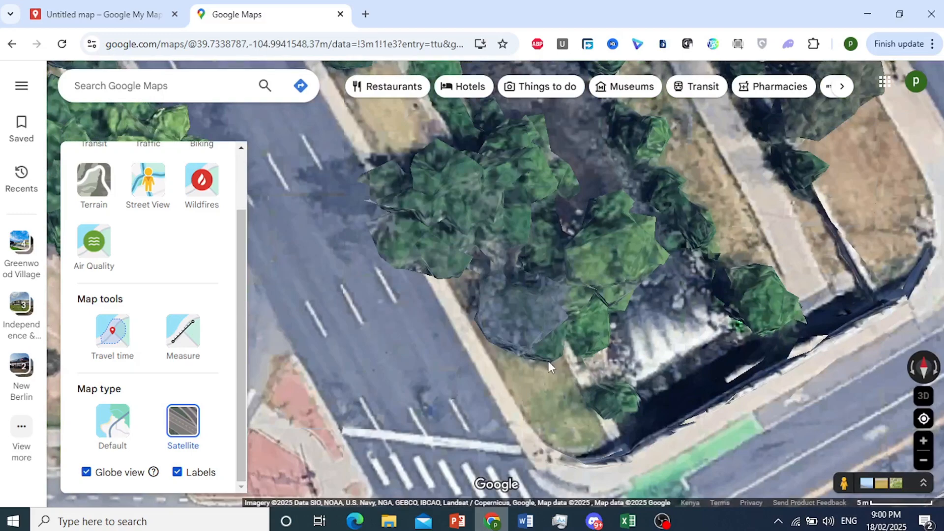